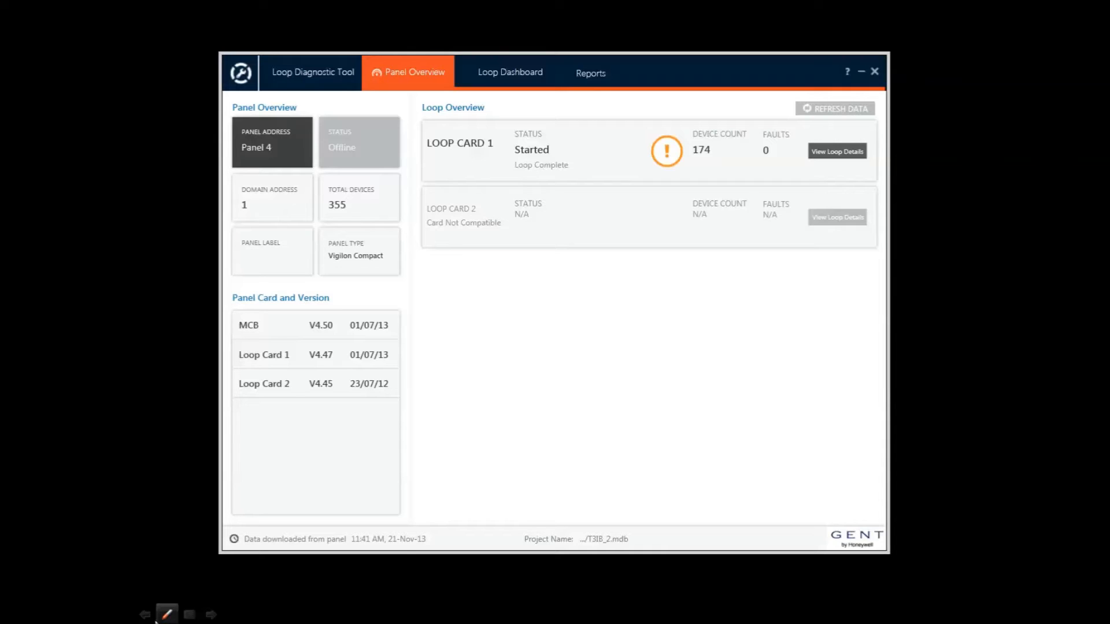
mouse_move(257, 395)
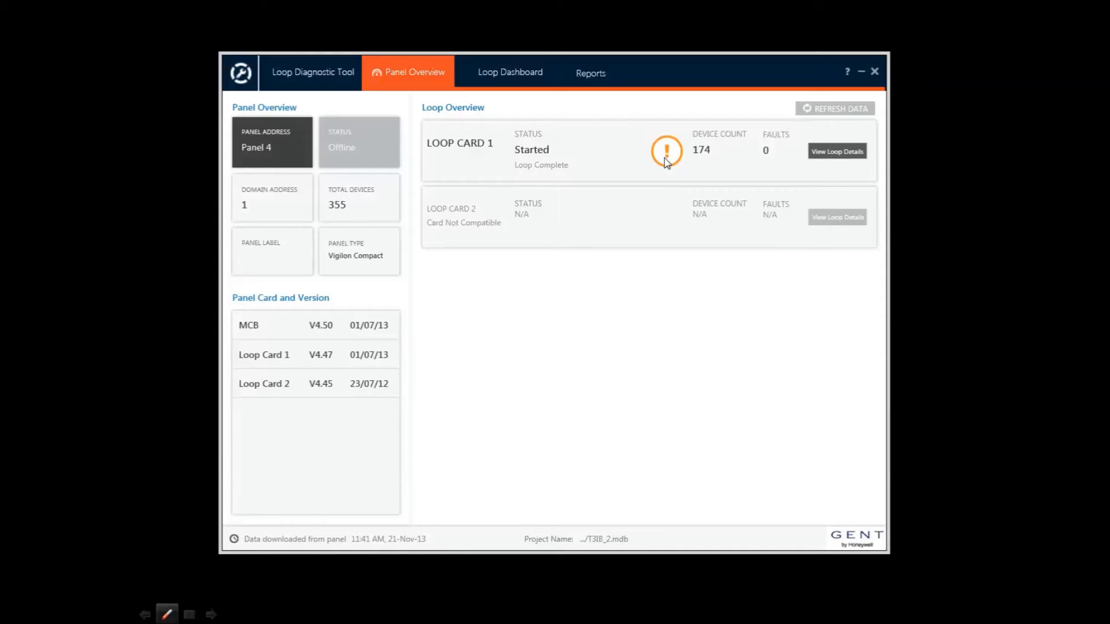
mouse_move(837, 150)
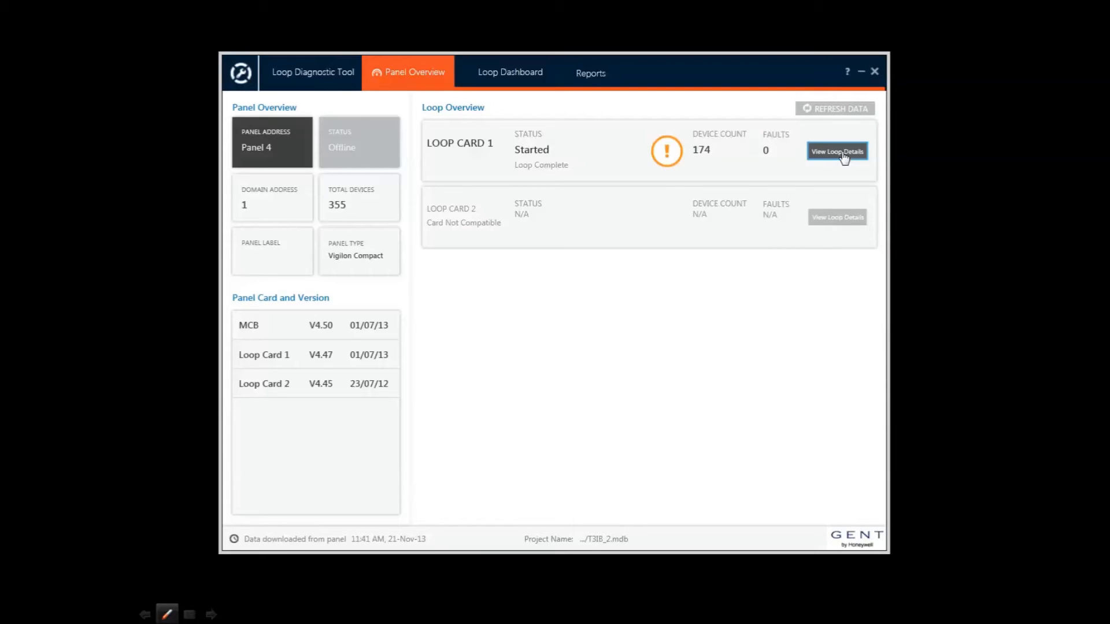
Show Loop Card 1's detailed dashboard, flagging Device 39 as the latest reply at 106µS, 94%
click(837, 150)
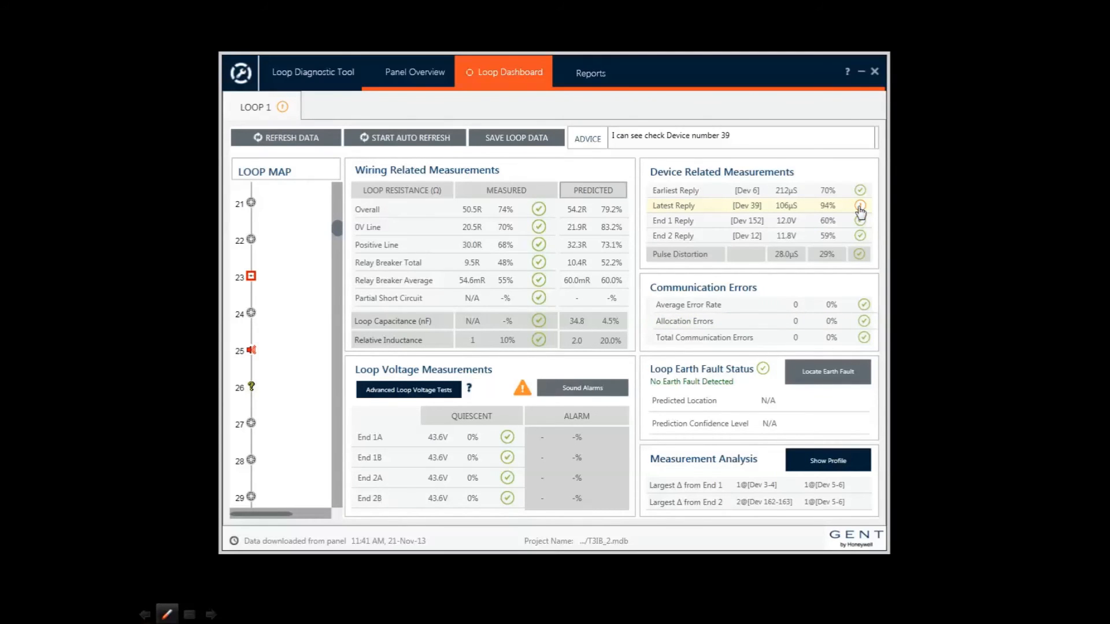
Show the Latest Reply warning help with its meaning, suggested actions and loop wiring diagram
click(859, 206)
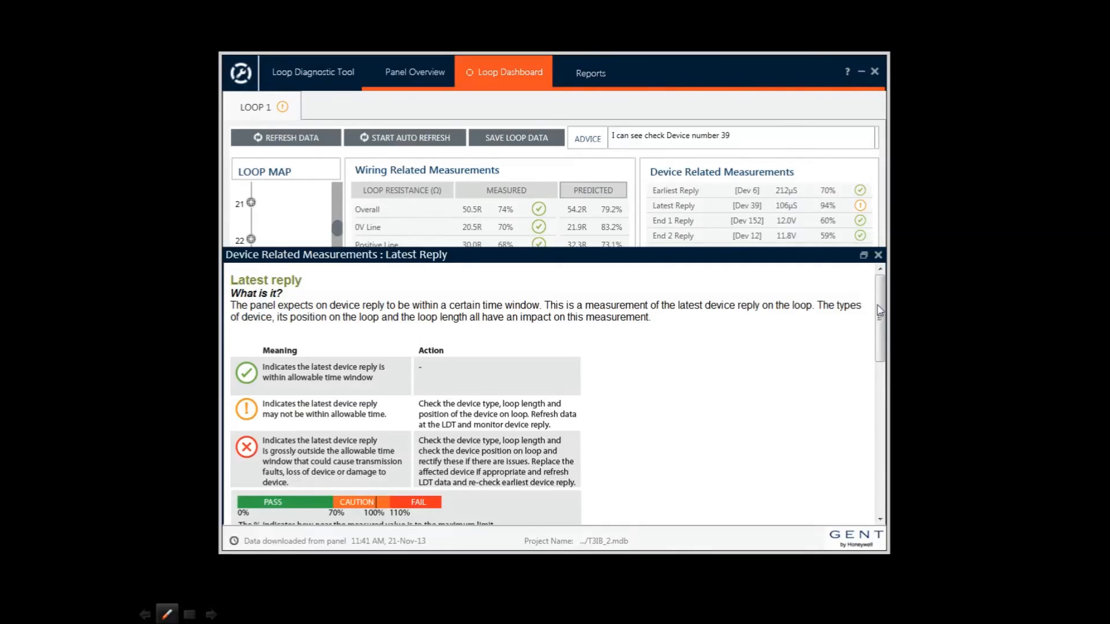
scroll(down, 3)
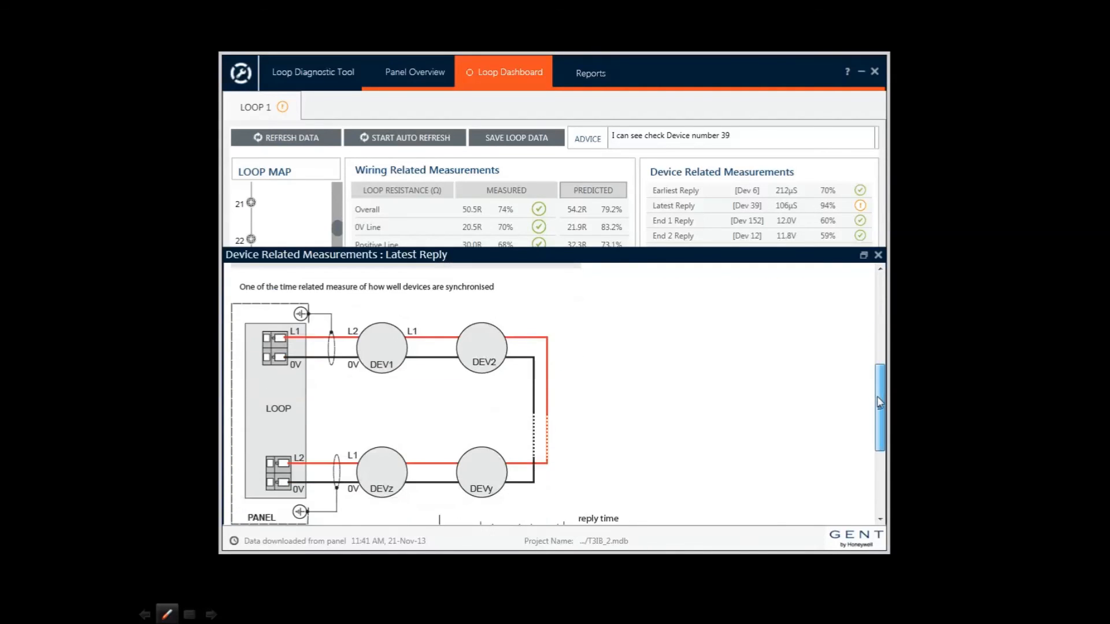